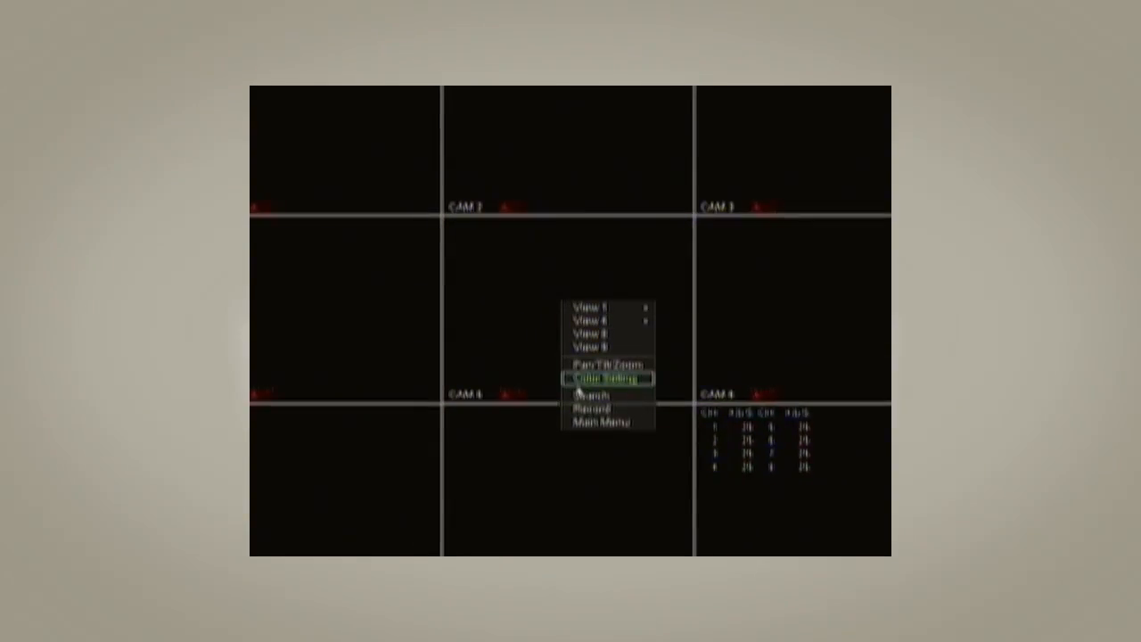
Open the DVR Main Menu from the live camera view's right-click menu.
click(609, 379)
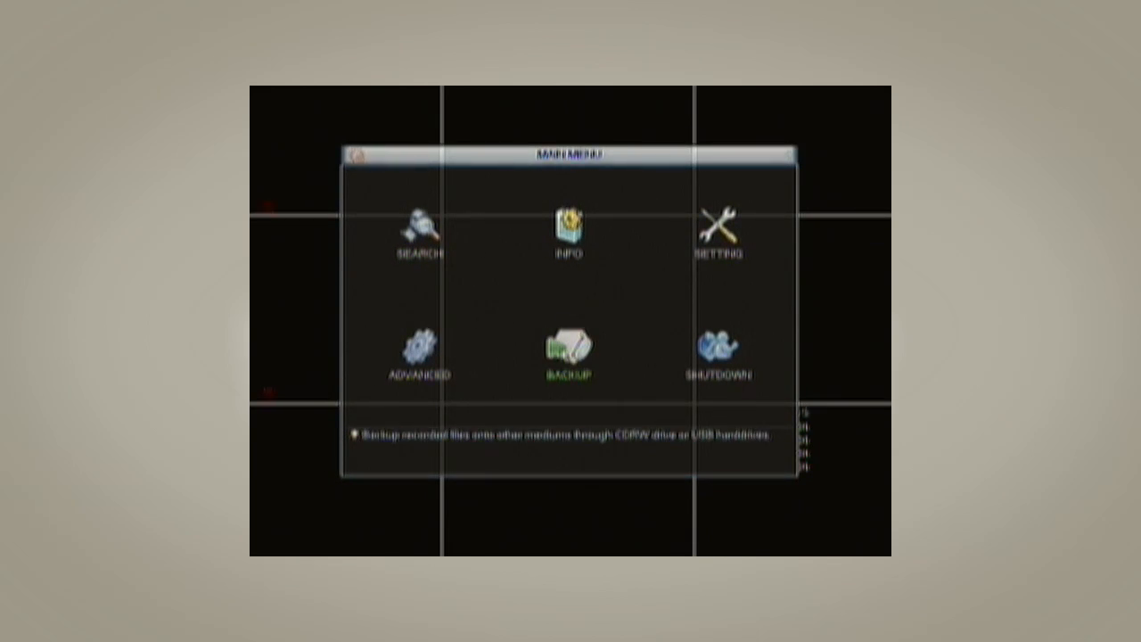
Enter the Backup section and open the file backup form for the detected USB disk.
click(567, 347)
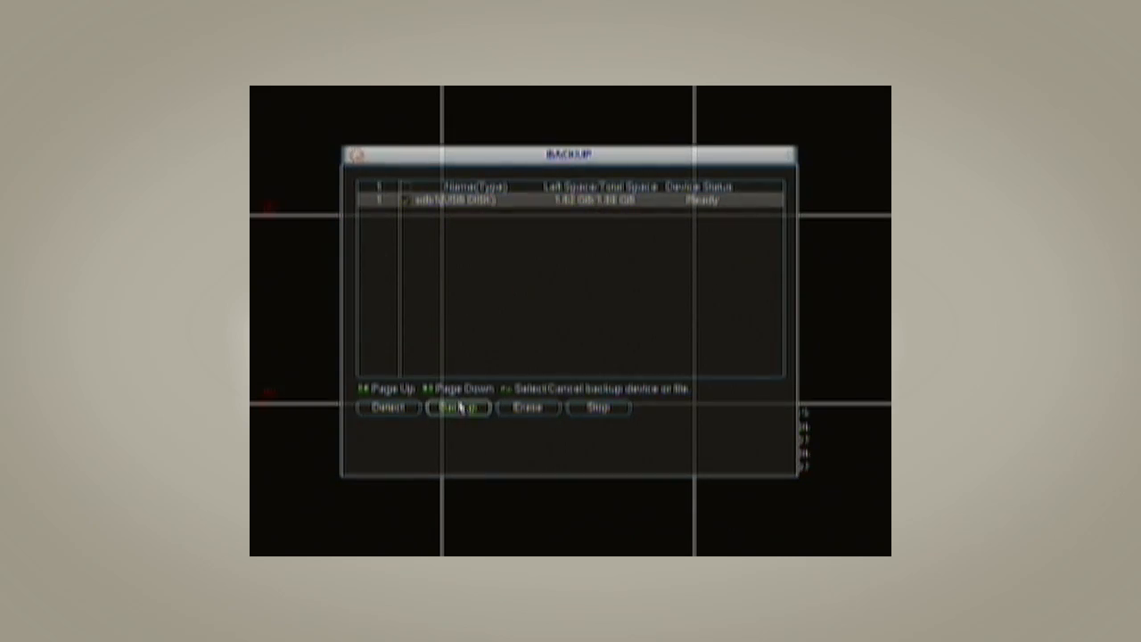
click(457, 407)
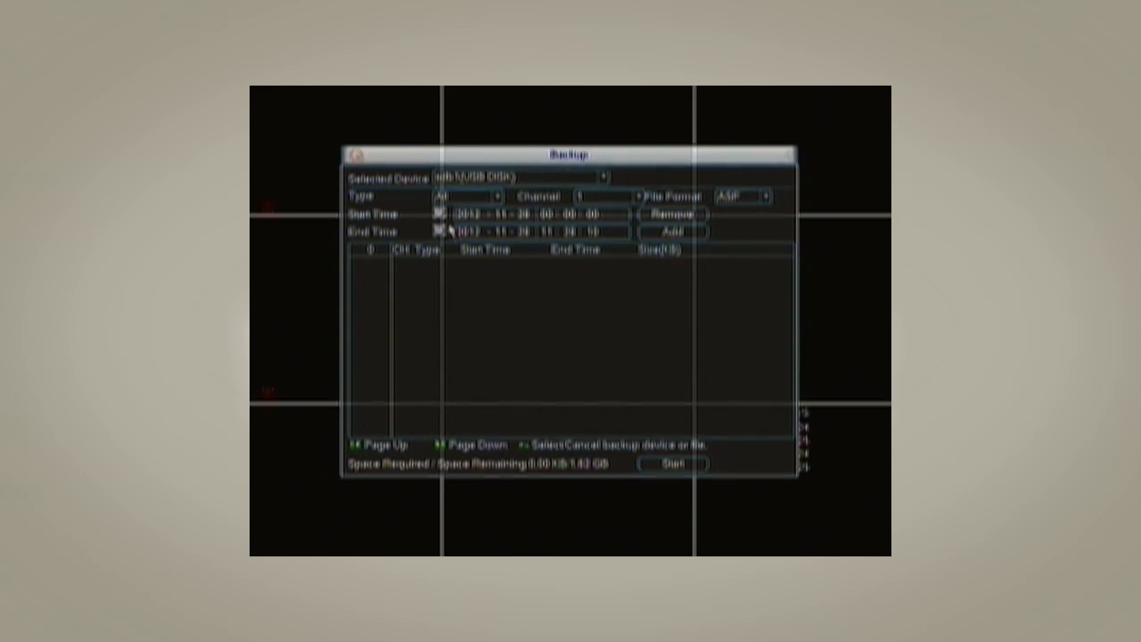
click(437, 214)
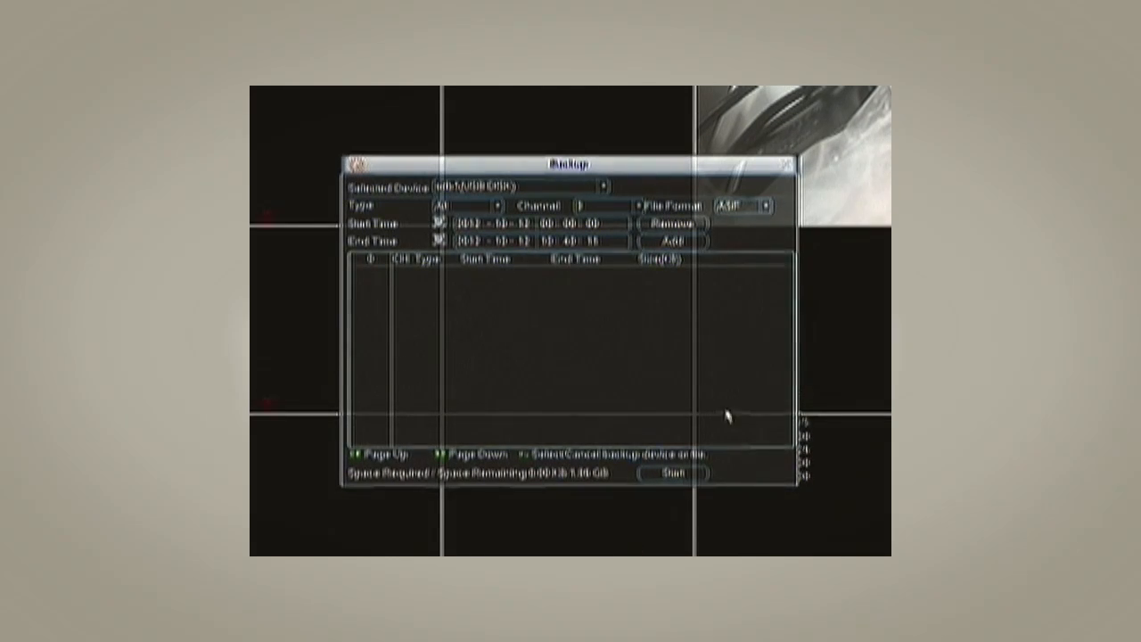
click(757, 206)
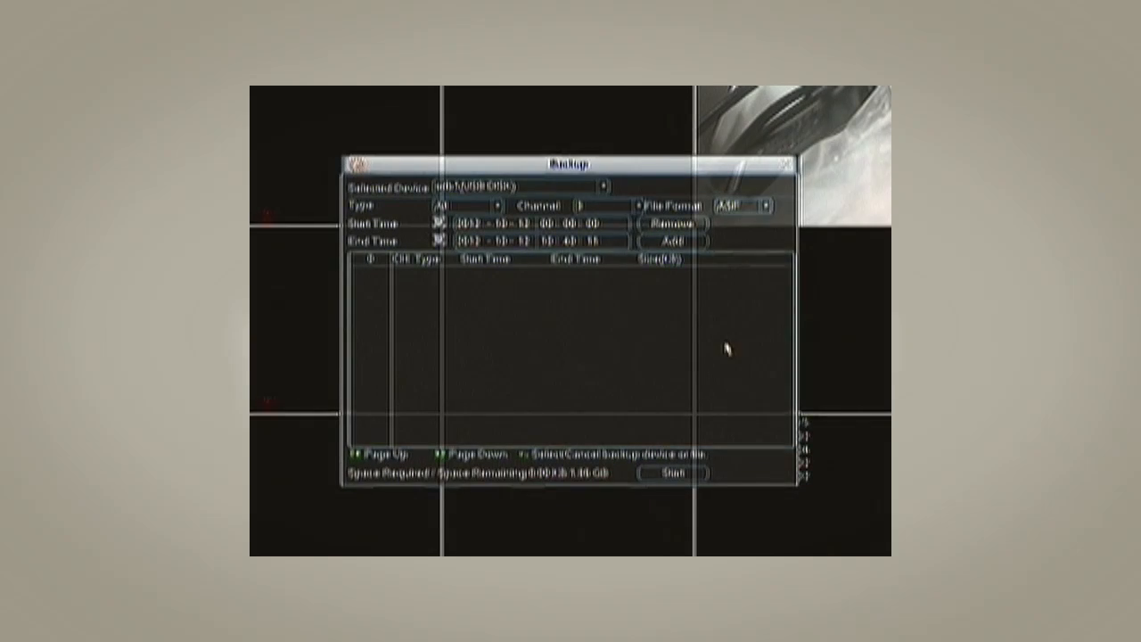
mouse_move(724, 350)
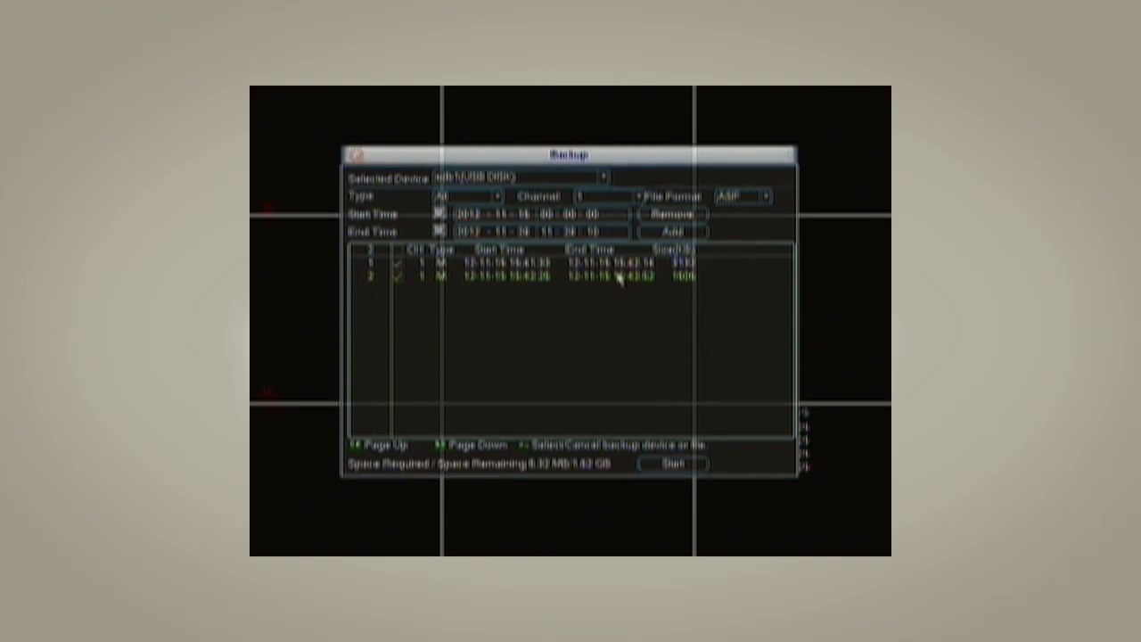
mouse_move(602, 318)
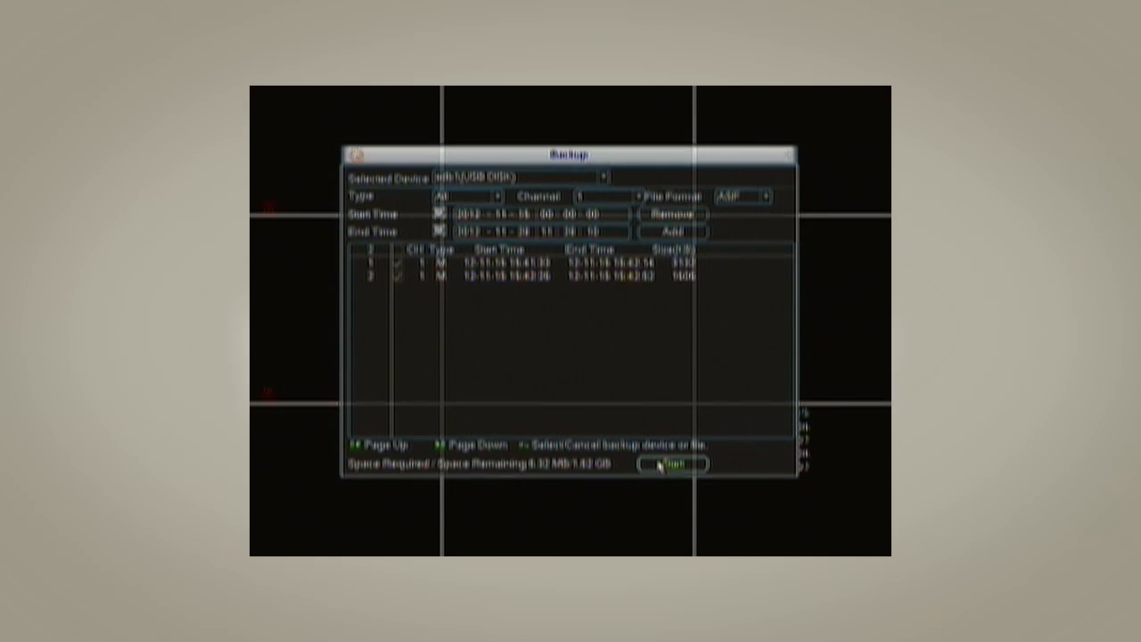
Start copying the two checked 15 November recordings (6.32 MB) to the USB disk.
click(672, 464)
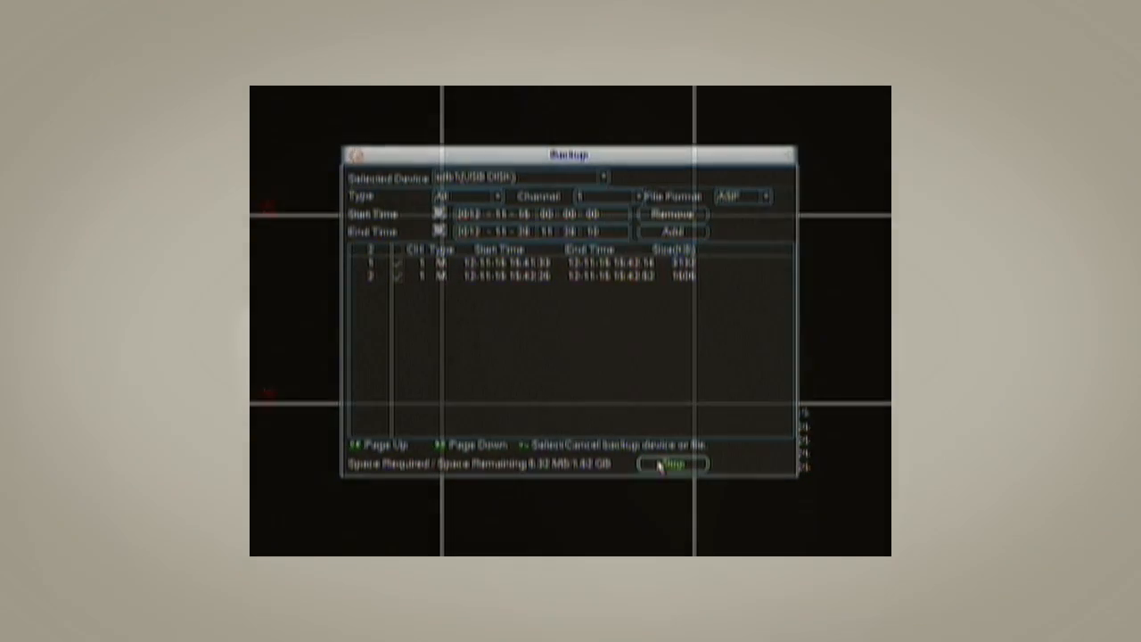